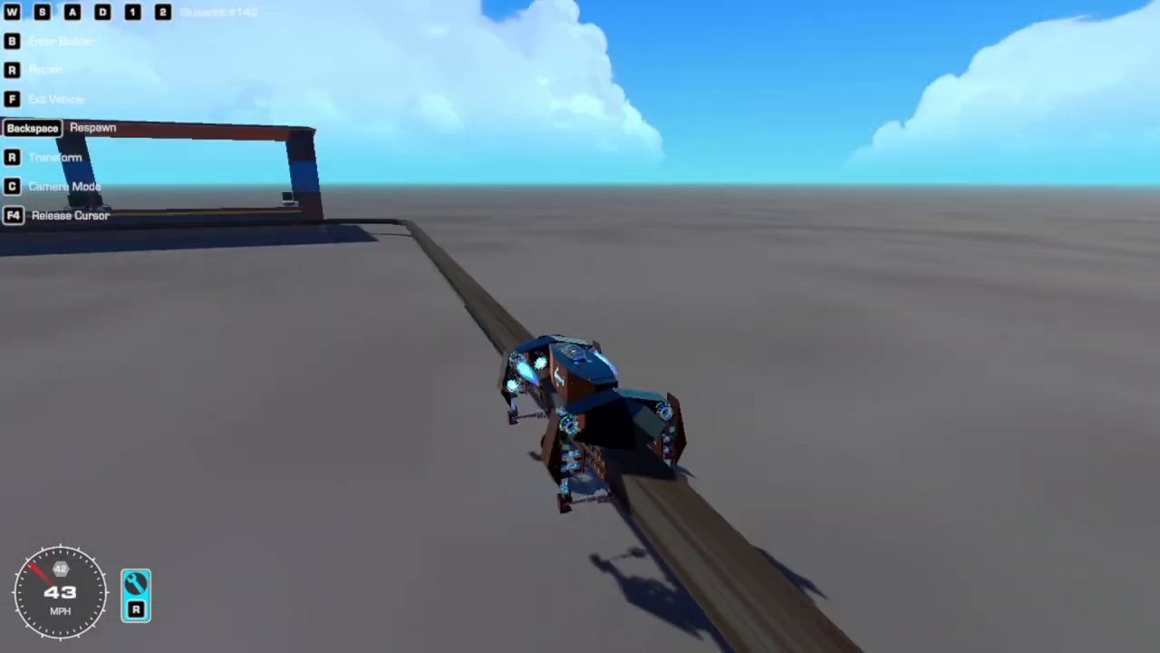
Walk the character forward along the curving elevated rail track on foot.
key(w)
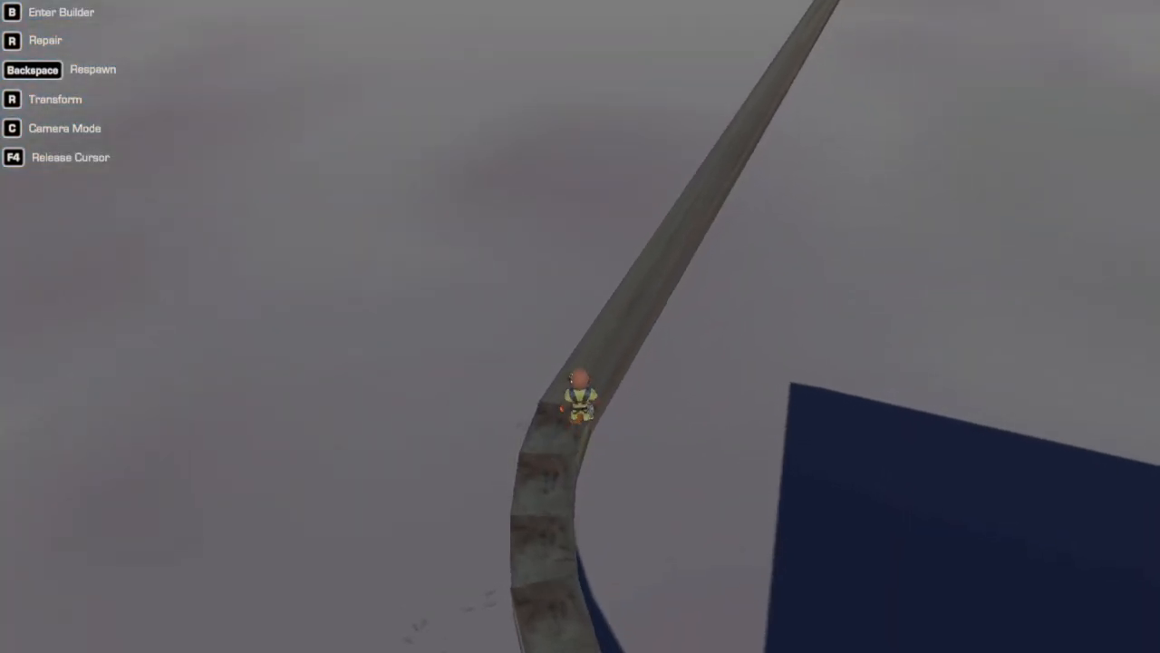
Return to the blue hover-vehicle and ride the magnetic rail toward the covered station.
key(c)
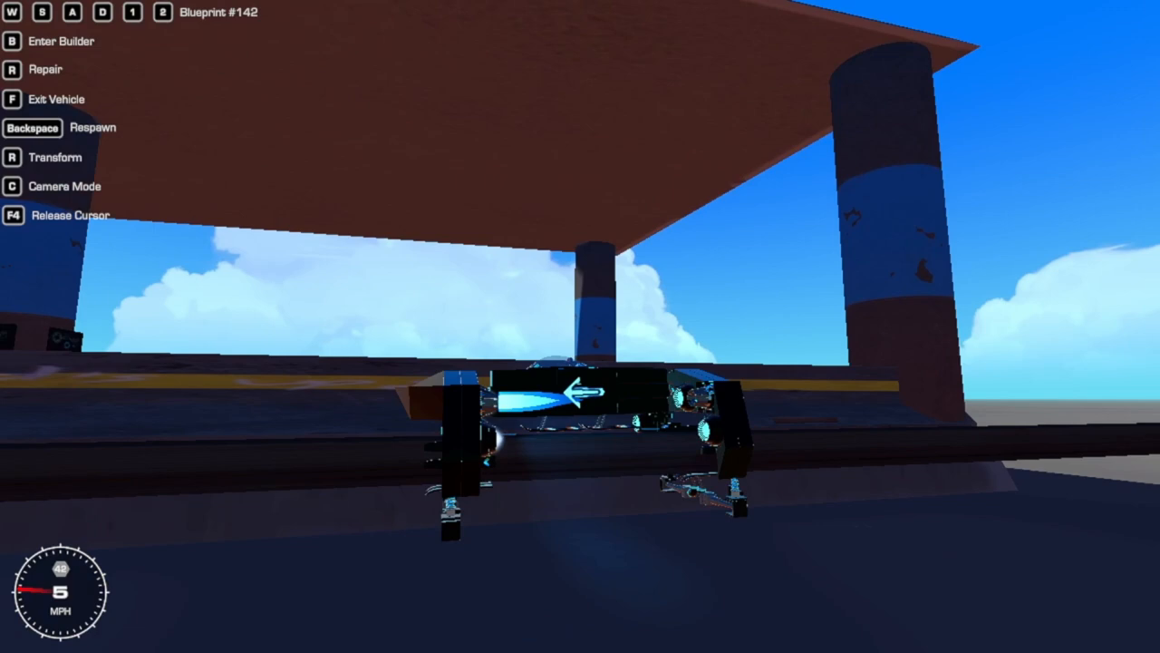
Accelerate the hover-vehicle through the covered station and on along the rail.
key(w)
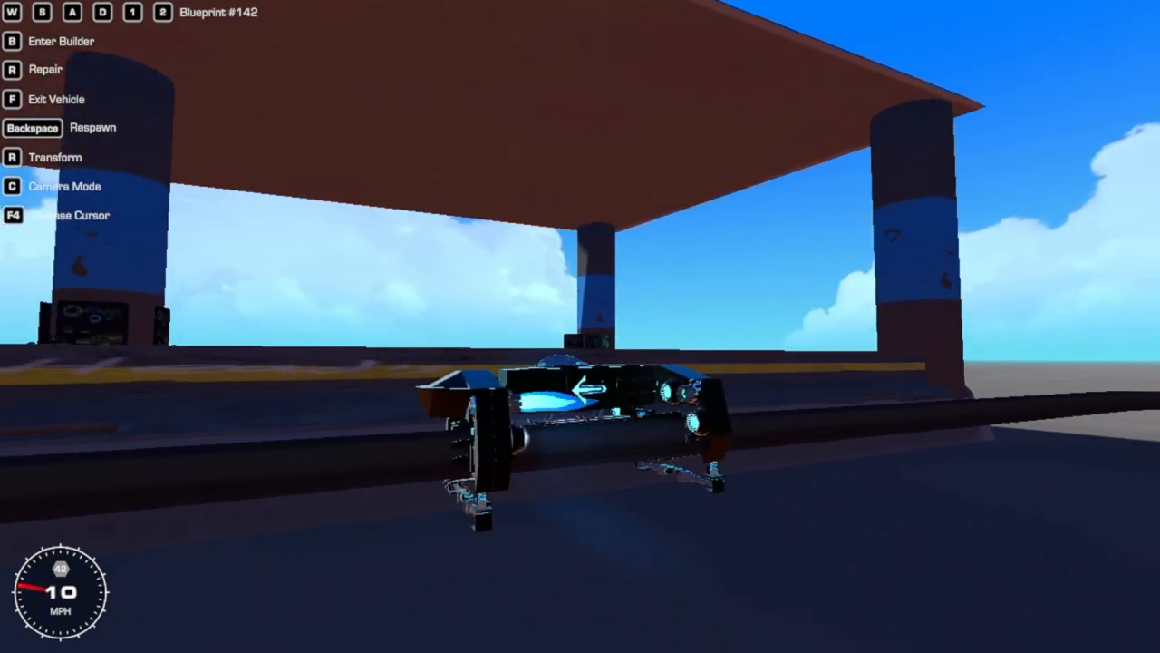
key(w)
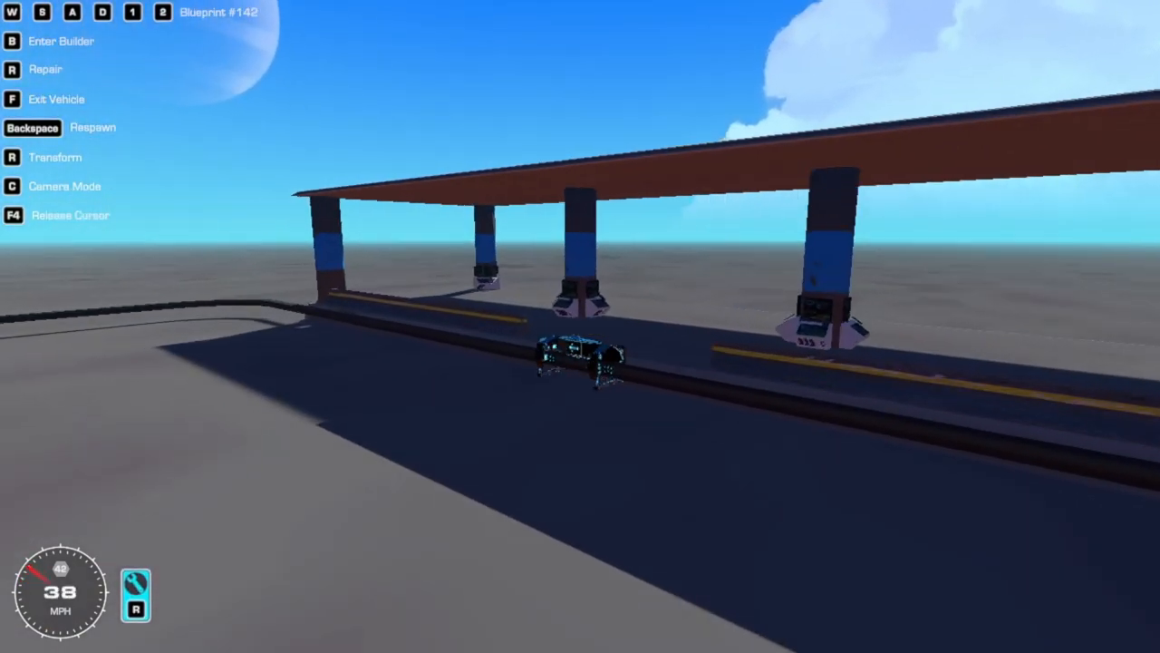
Drive off the rail's end into the block wall, then bring the wrecked vehicle into the builder.
key(w)
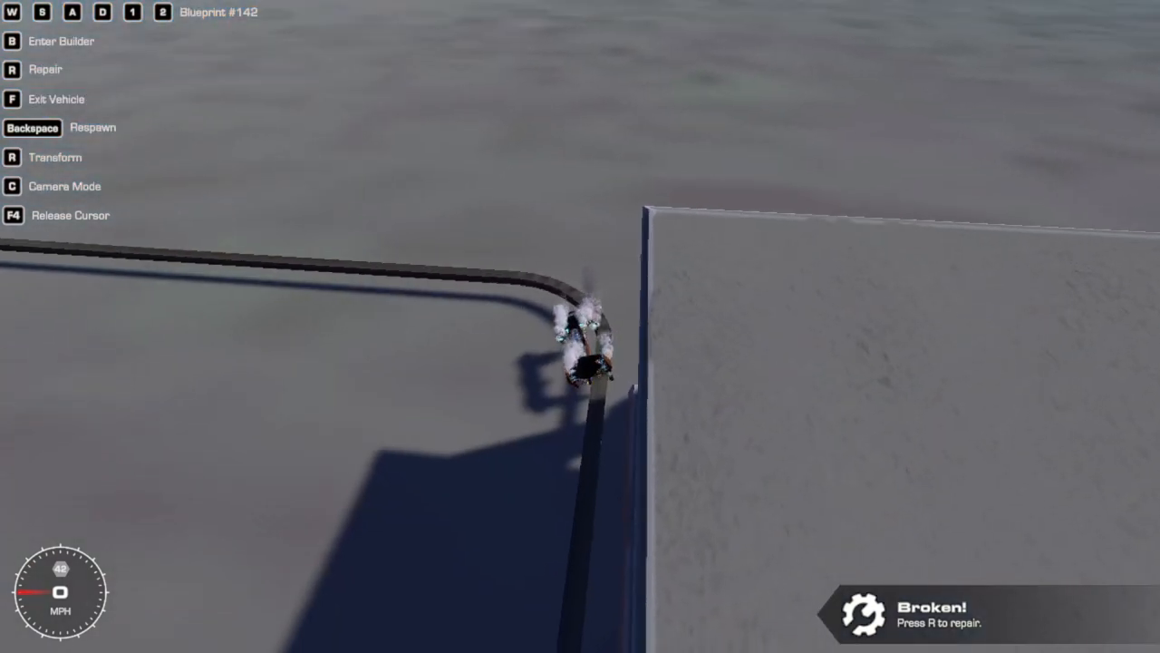
key(b)
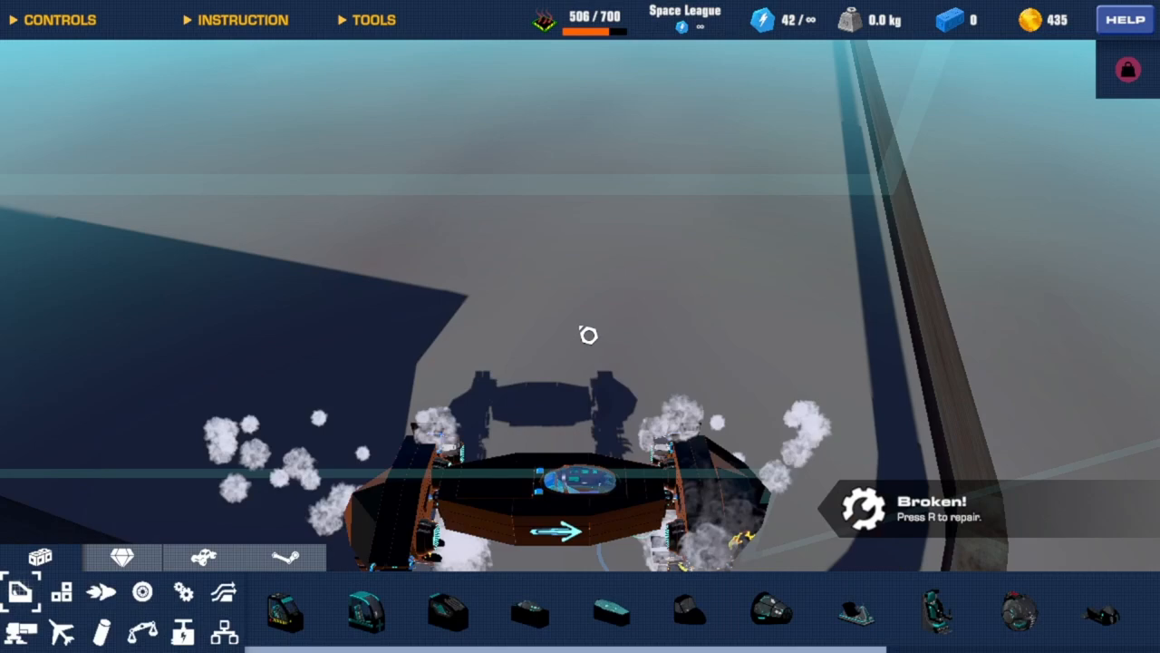